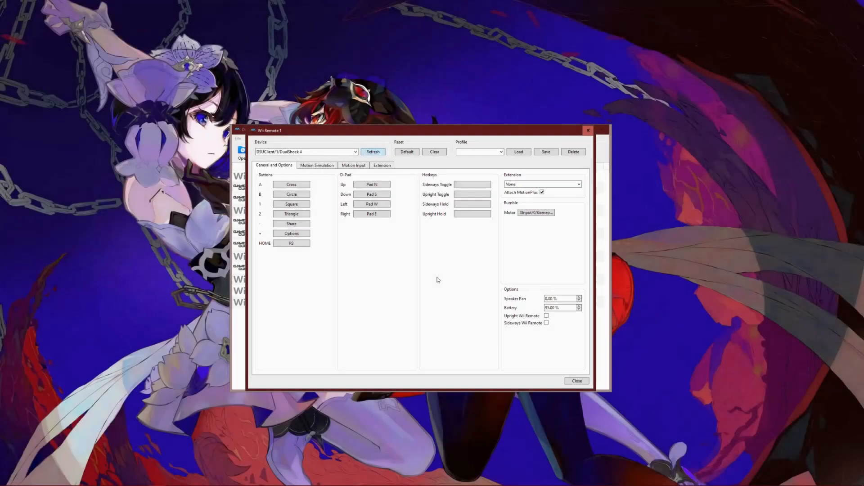
# - Attach a Nunchuk as the extension on Wii Remote 1
pyautogui.click(541, 183)
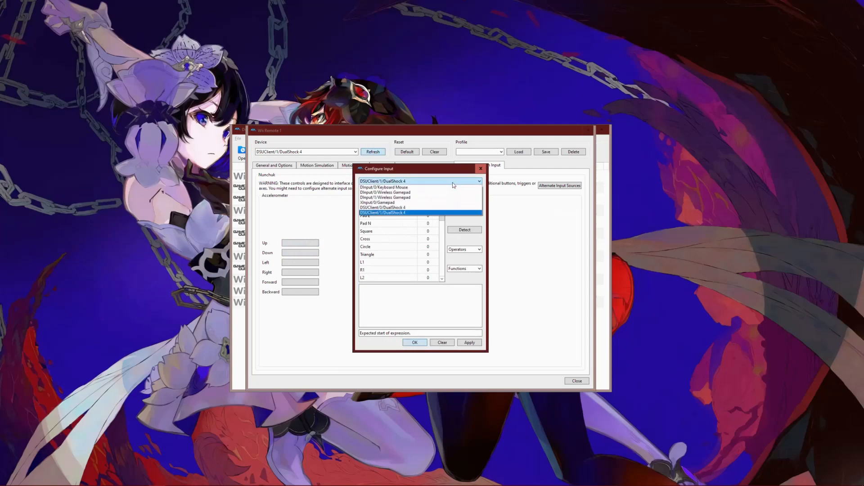
# - Map the Nunchuk accelerometer directions to DSUClient/0/DualShock 4 Accel Up through Accel Backward
pyautogui.click(381, 207)
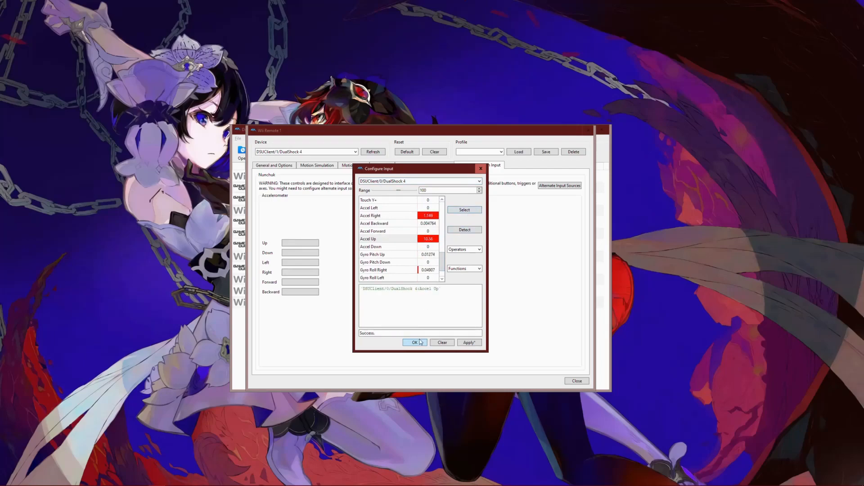
pyautogui.click(418, 181)
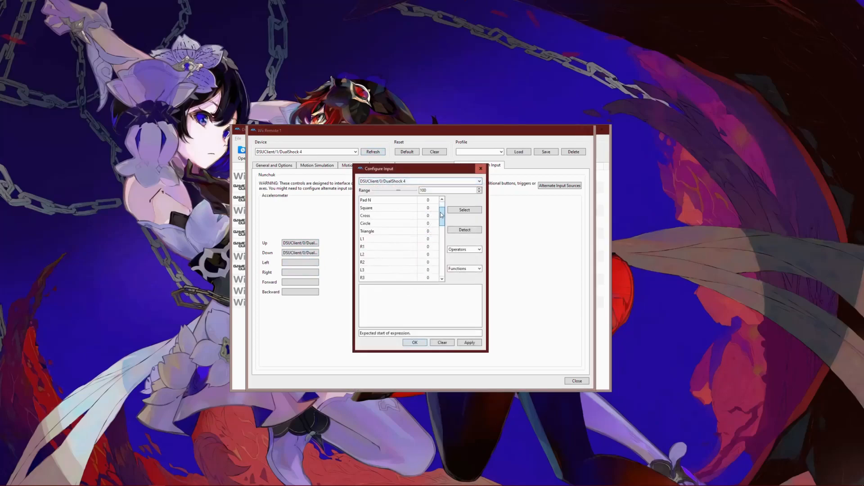
pyautogui.click(420, 181)
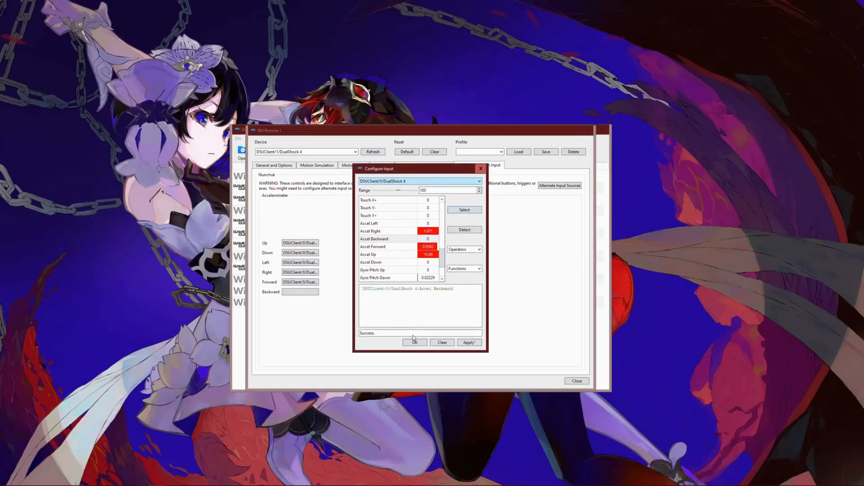
pyautogui.click(414, 342)
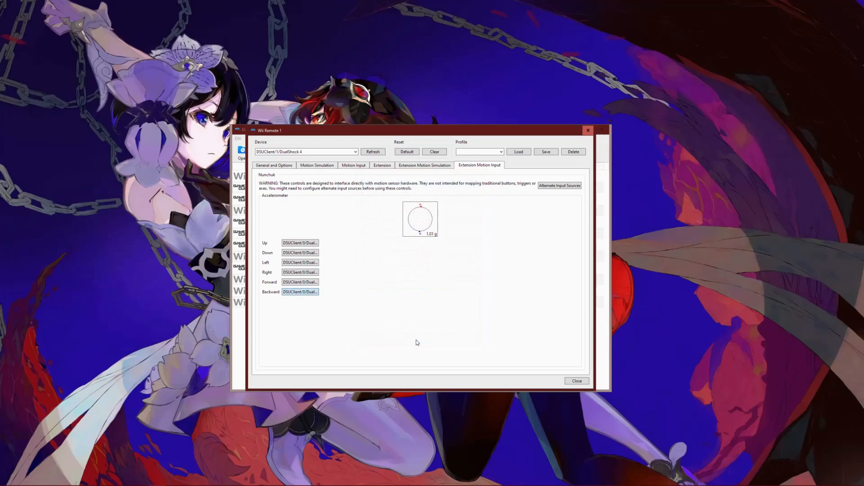
# - Load the JoyCons profile from the saved profiles list
pyautogui.click(274, 165)
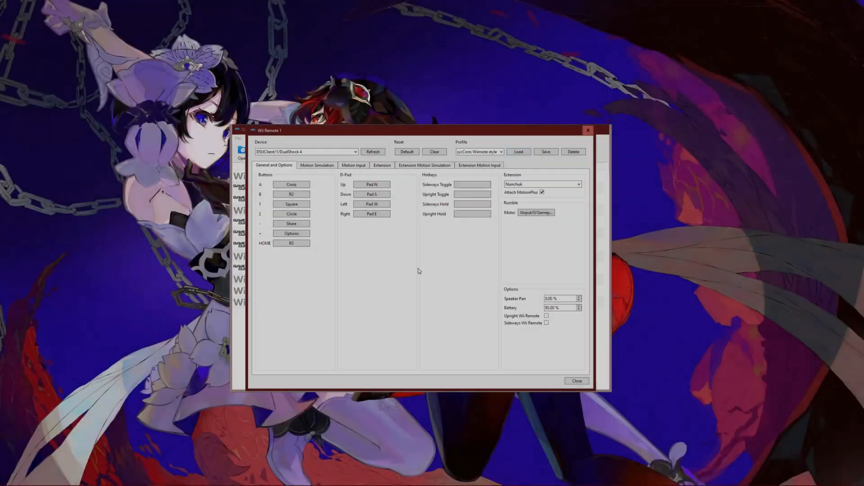
pyautogui.click(500, 151)
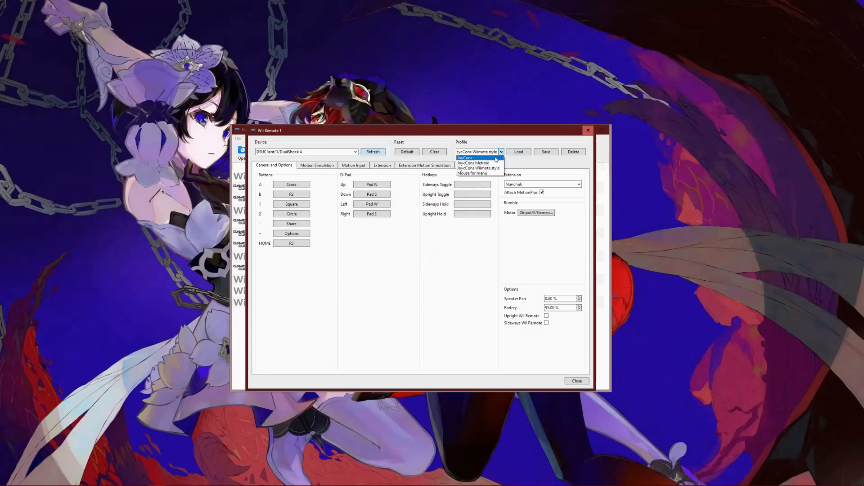
pyautogui.click(464, 159)
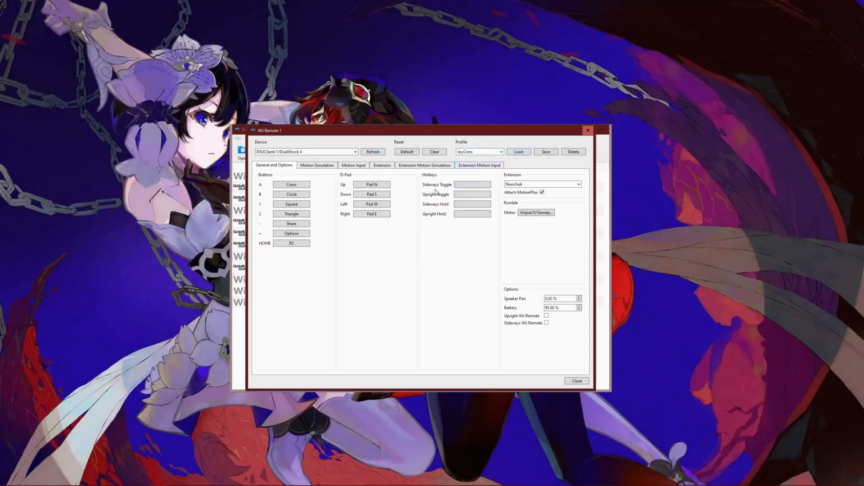
# - Verify the Nunchuk motion mappings, then open the JoyCons Config for Dolphin archive
pyautogui.click(478, 164)
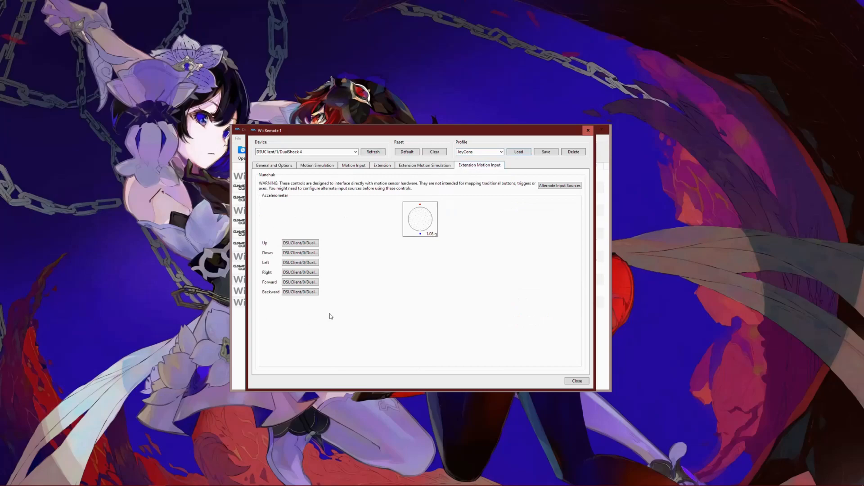
pyautogui.click(425, 165)
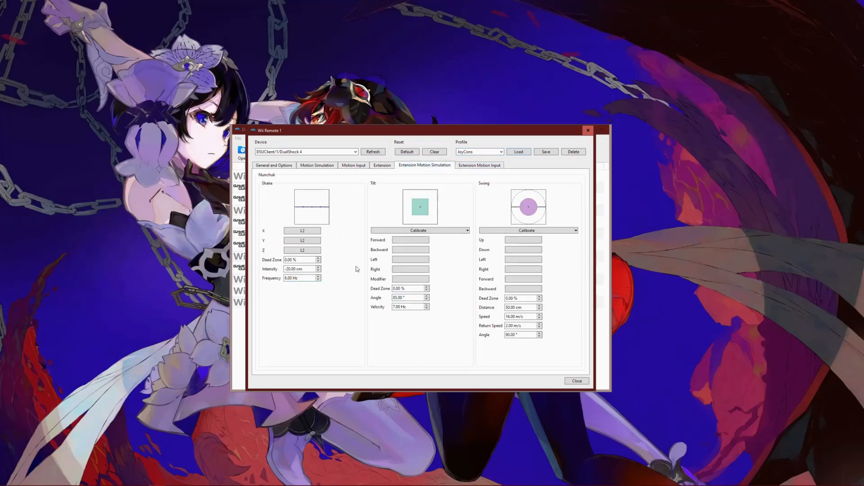
pyautogui.click(479, 165)
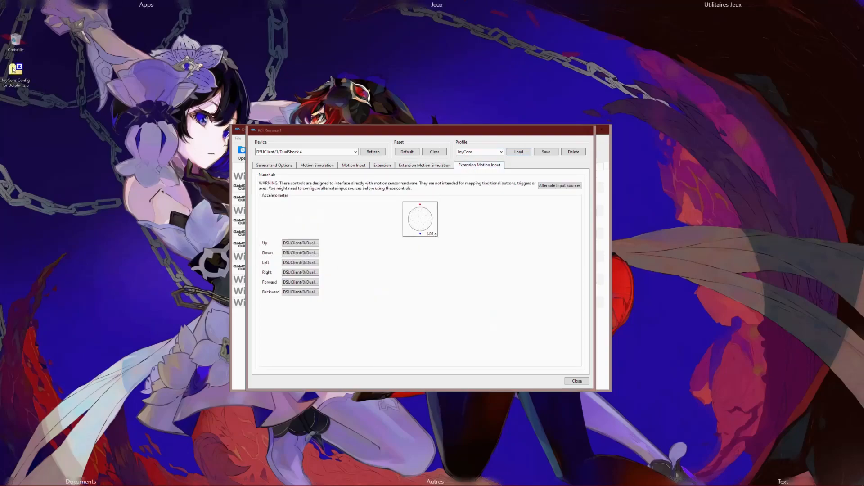
pyautogui.doubleClick(16, 72)
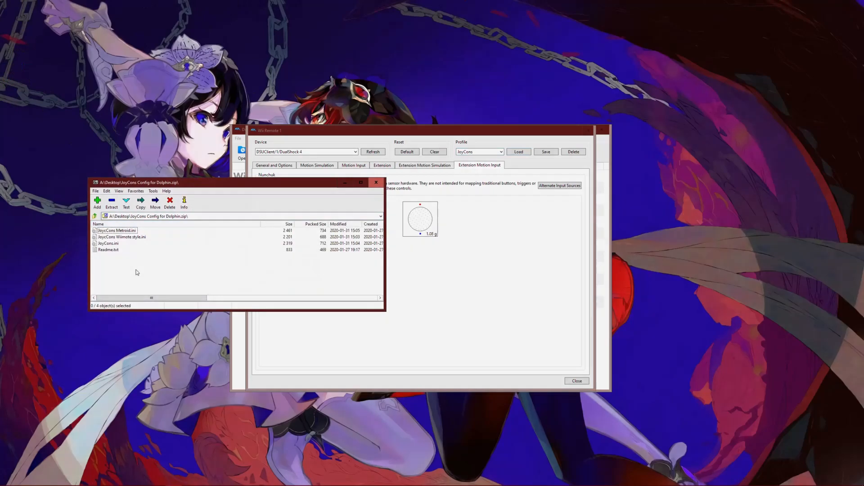